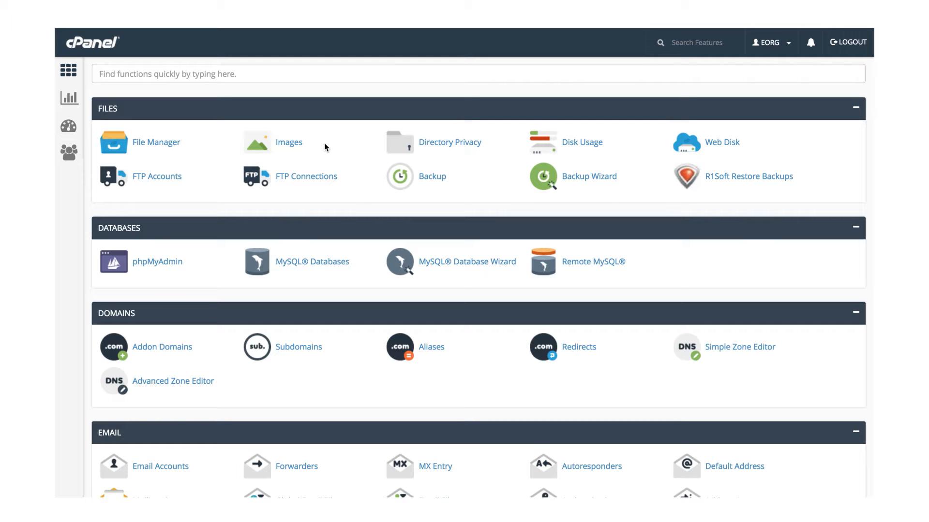
{"action": "mouse_move", "coordinate": [288, 143]}
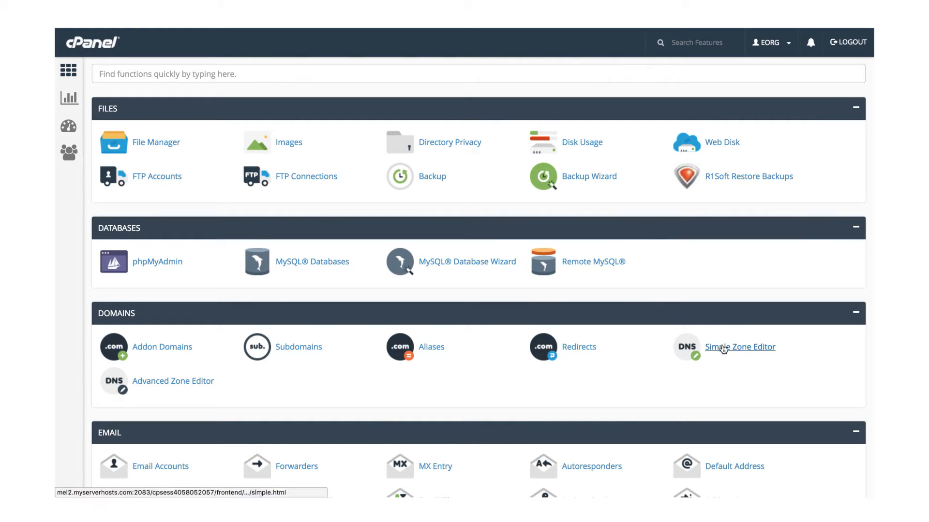
Open the Simple Zone Editor from the cPanel Domains section
{"action": "left_click", "coordinate": [739, 347]}
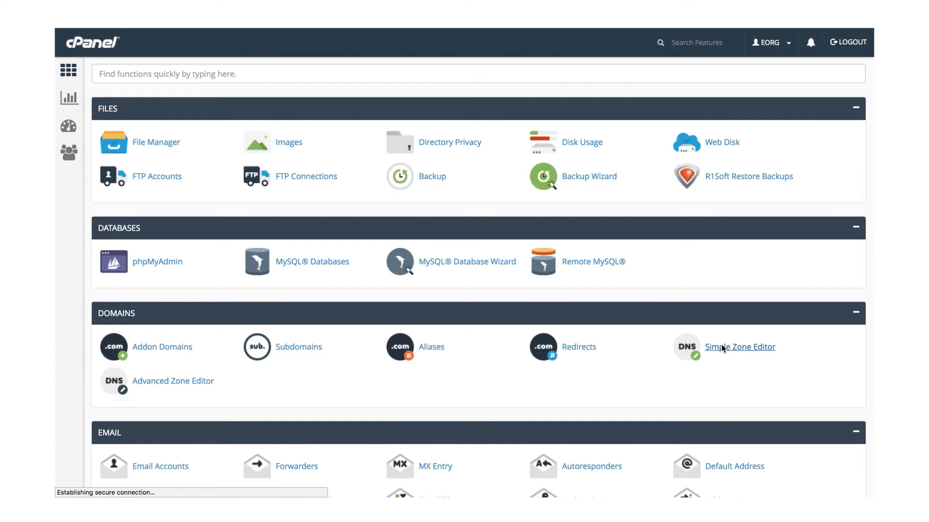
{"action": "left_click", "coordinate": [740, 346]}
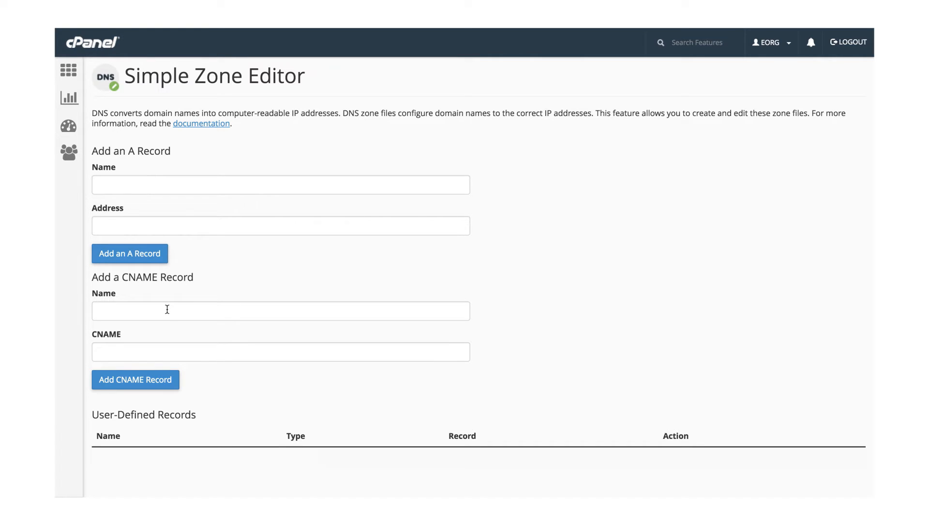
Add a CNAME record named dashboard.website.com pointing to ip.accesshub.co
{"action": "left_click", "coordinate": [280, 311]}
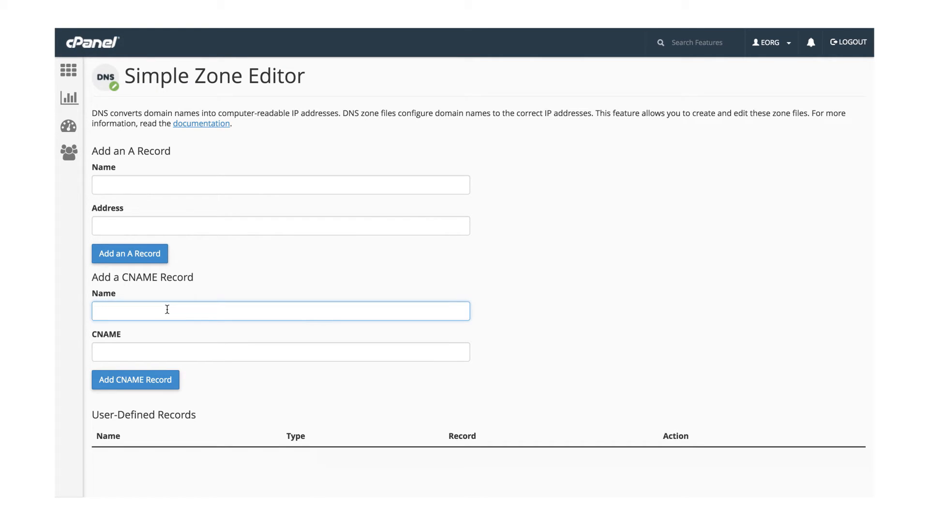
{"action": "type", "text": "dashbo"}
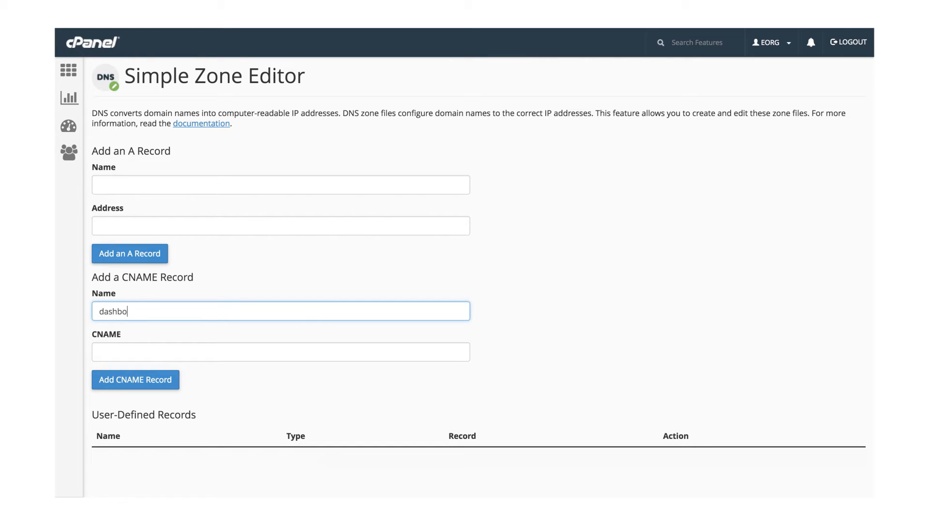
{"action": "type", "text": "ard"}
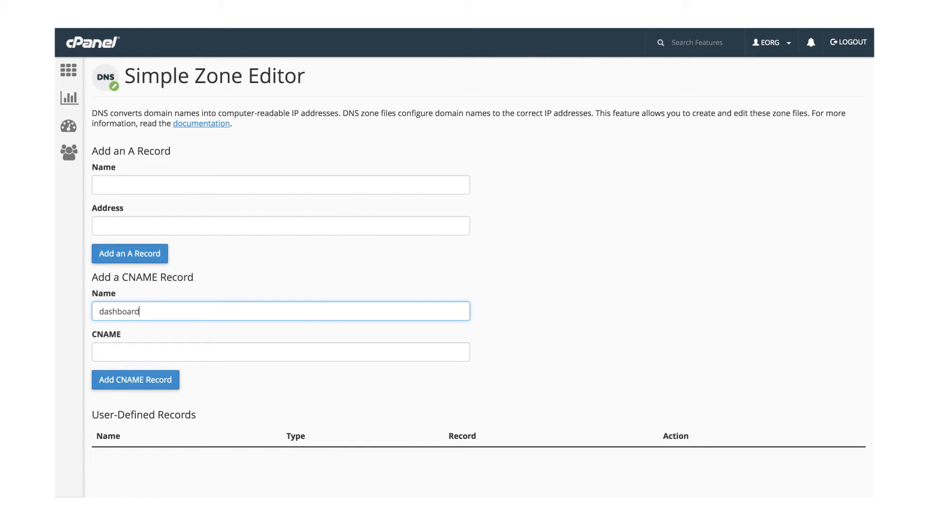
{"action": "type", "text": ".website.com"}
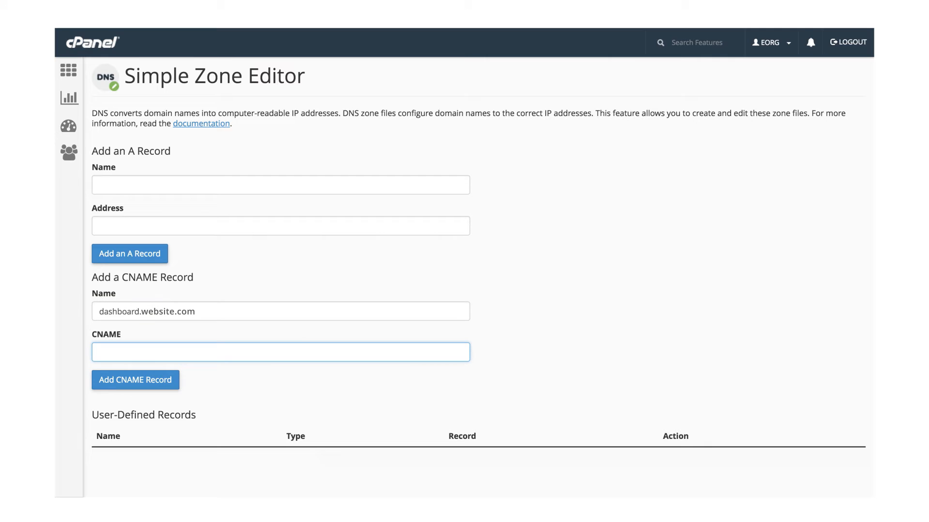
{"action": "type", "text": "ip.accesshub.co"}
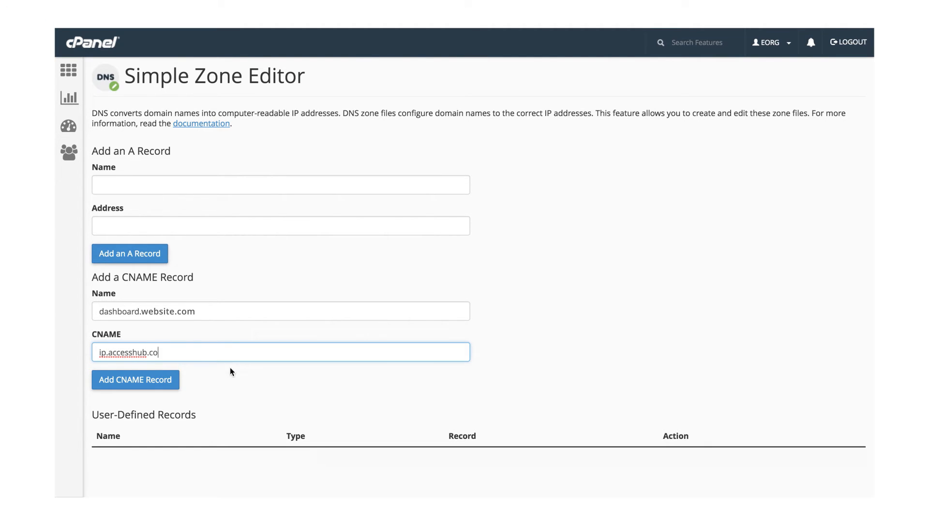
{"action": "left_click", "coordinate": [135, 379]}
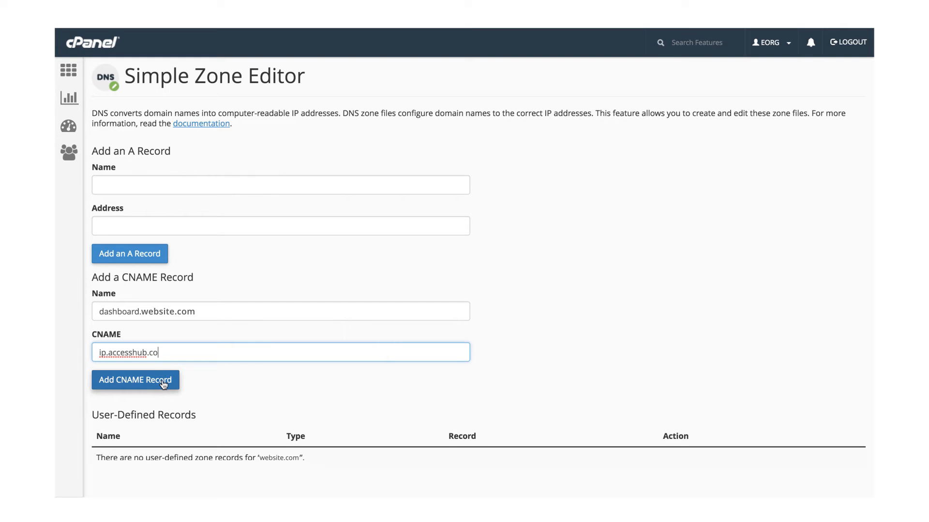
{"action": "left_click", "coordinate": [135, 380]}
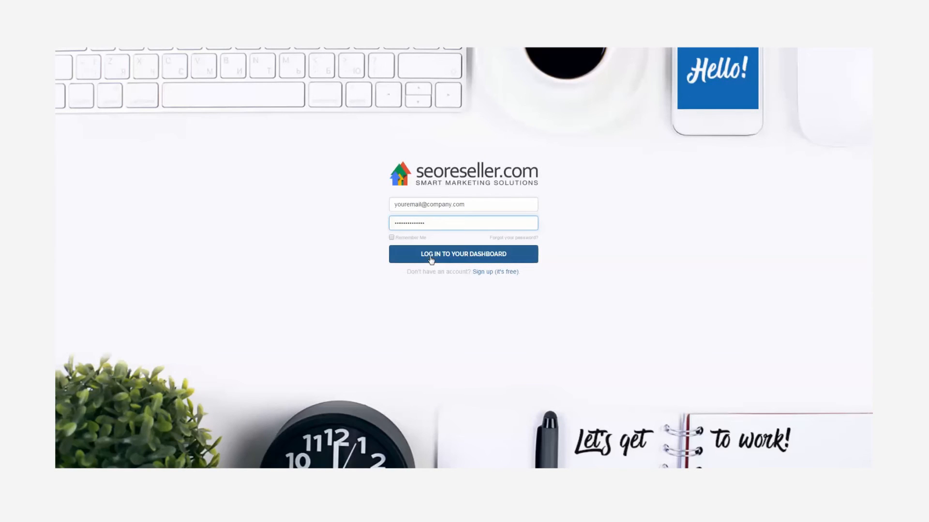
Log in to the SEOReseller account dashboard
{"action": "left_click", "coordinate": [462, 253]}
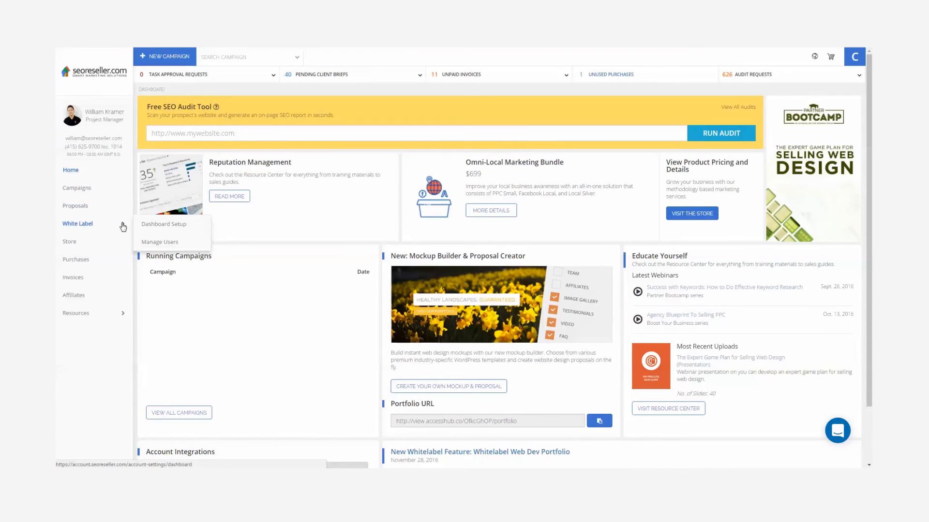
{"action": "mouse_move", "coordinate": [164, 224]}
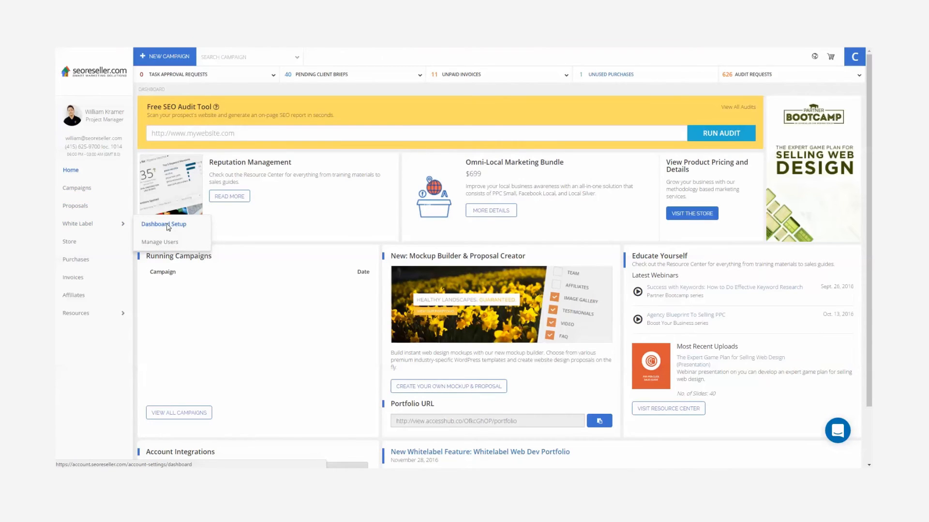
Save the Dashboard URL under Method 3 on the White Label Dashboard Setup page
{"action": "left_click", "coordinate": [164, 224]}
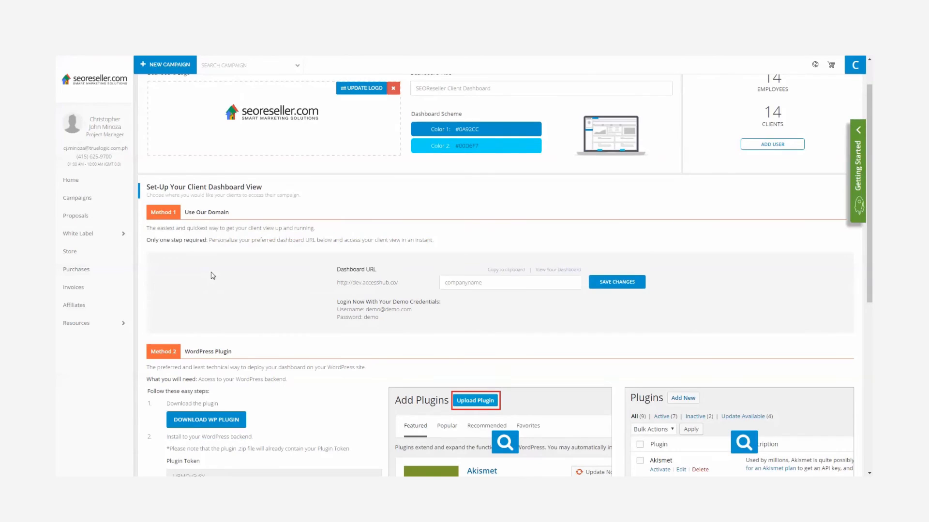
{"action": "scroll", "scroll_direction": "down", "scroll_amount": 3}
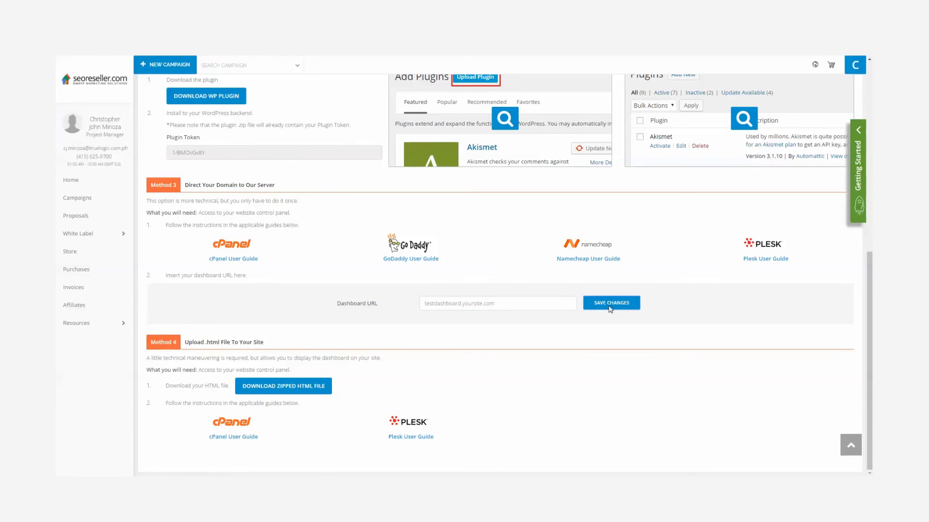
{"action": "left_click", "coordinate": [611, 303]}
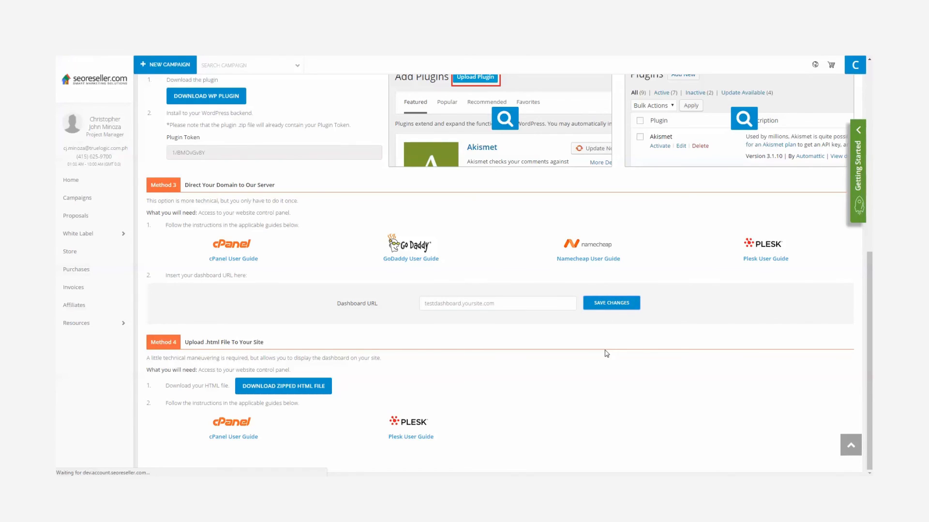